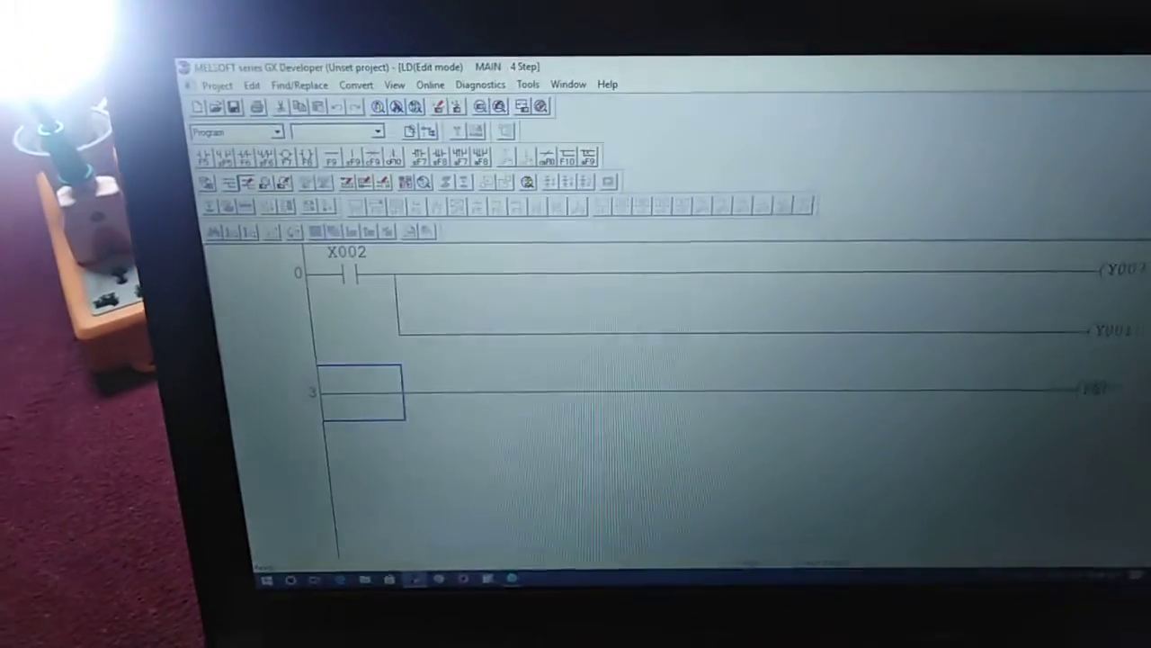
# Write the X002 ladder program and parameters to the PLC, accepting the STOP warning.
pyautogui.click(430, 85)
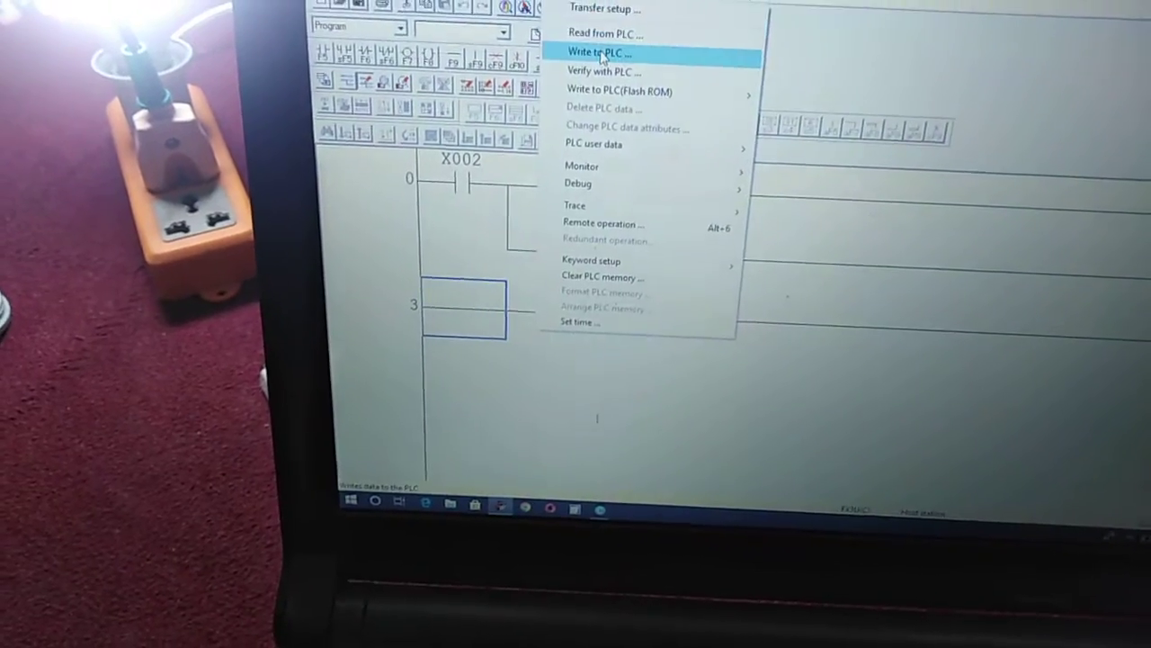
pyautogui.click(603, 50)
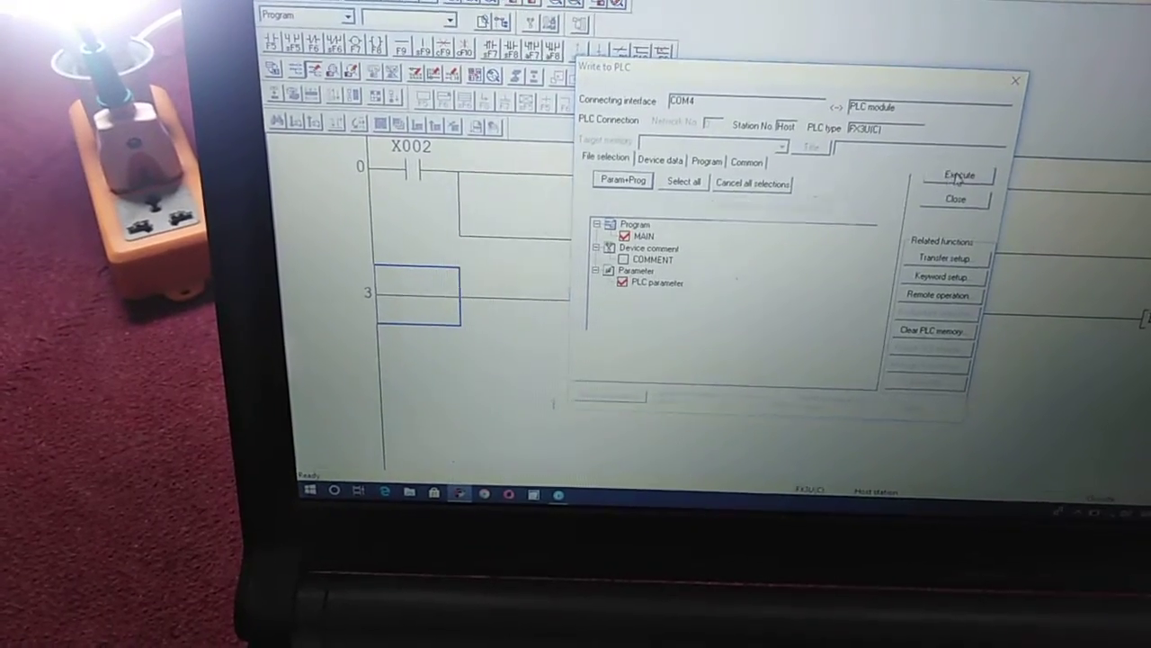
pyautogui.click(959, 176)
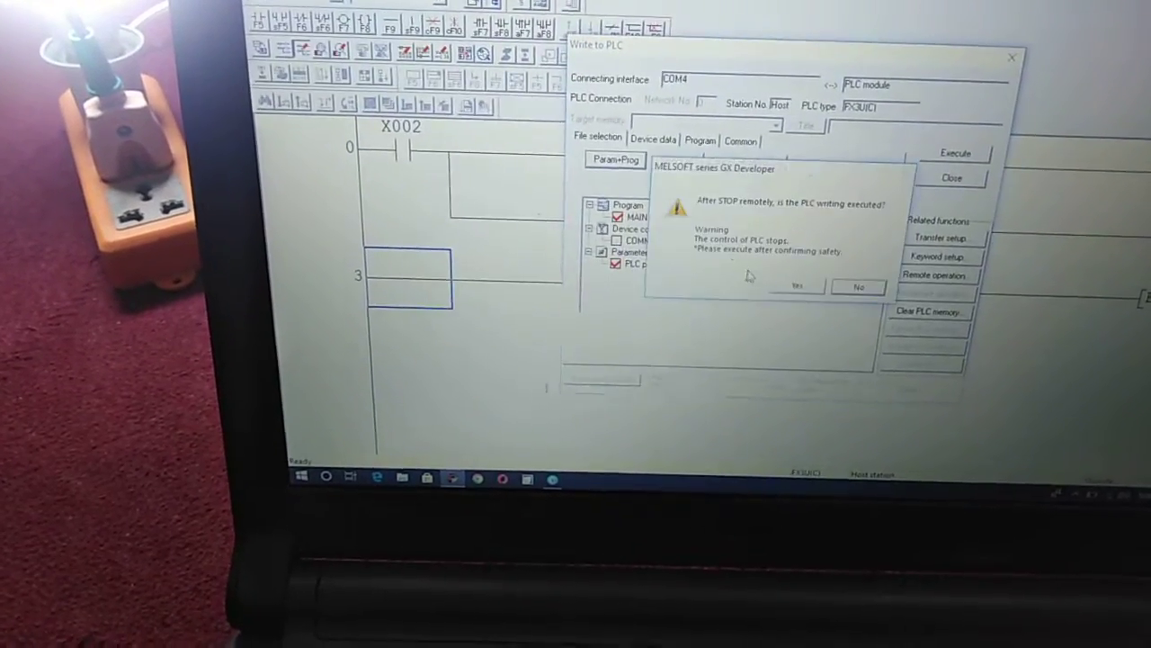
pyautogui.click(795, 286)
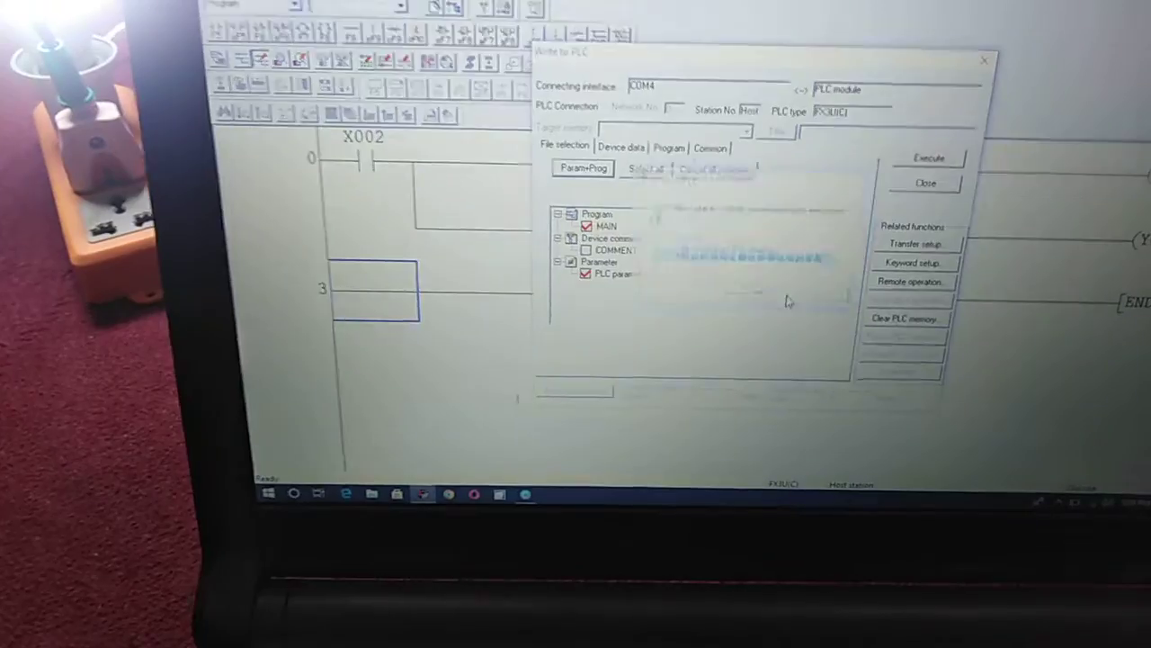
# Confirm the write-completed notice and close the Write to PLC window.
pyautogui.click(928, 159)
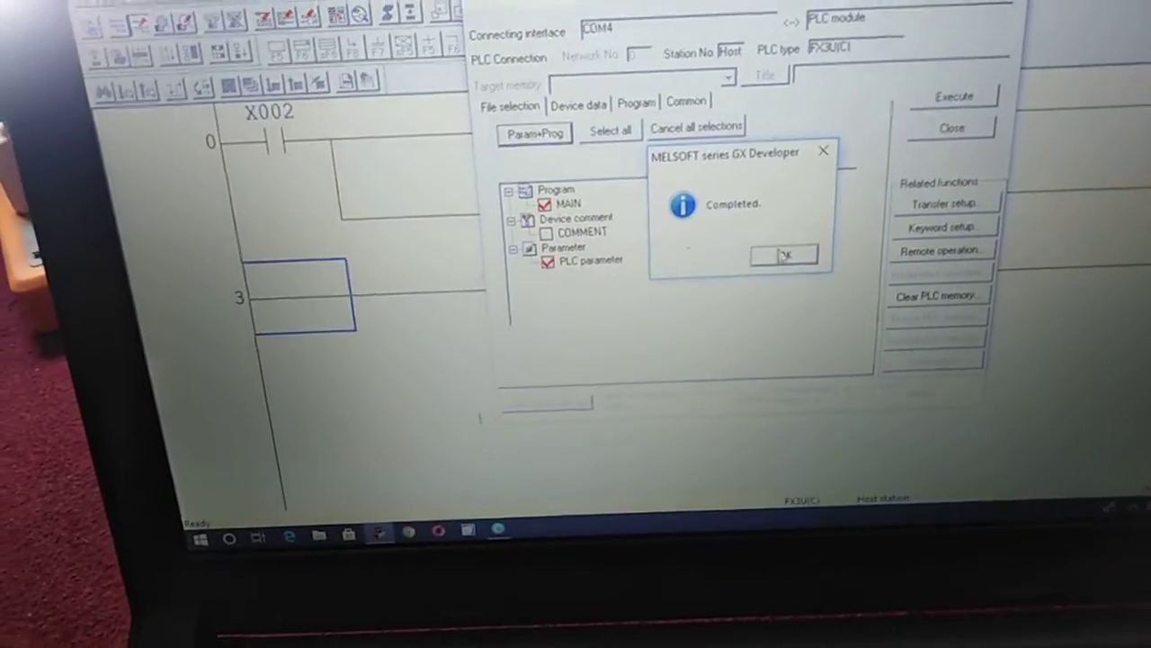
pyautogui.click(785, 256)
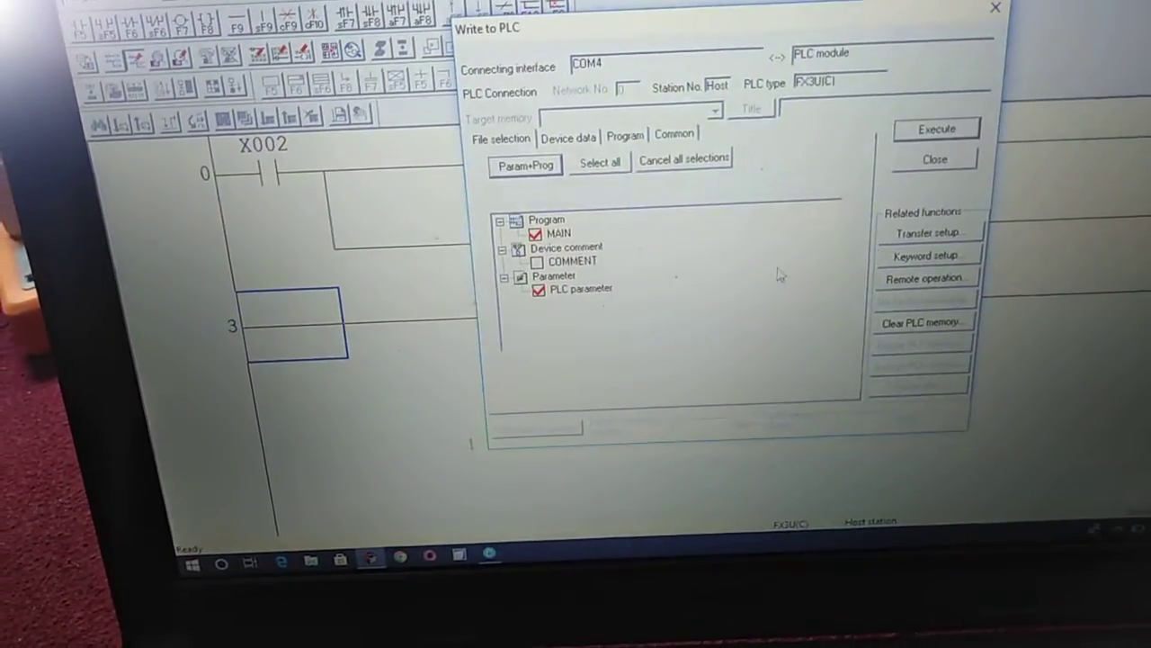
pyautogui.click(933, 158)
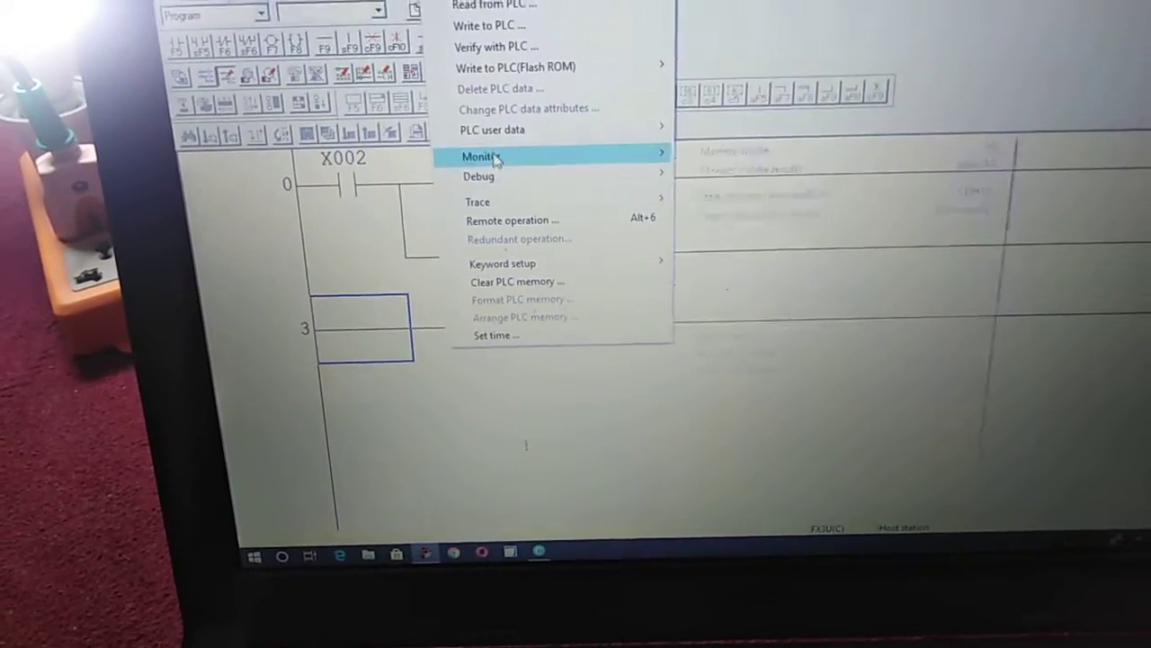
pyautogui.moveTo(486, 154)
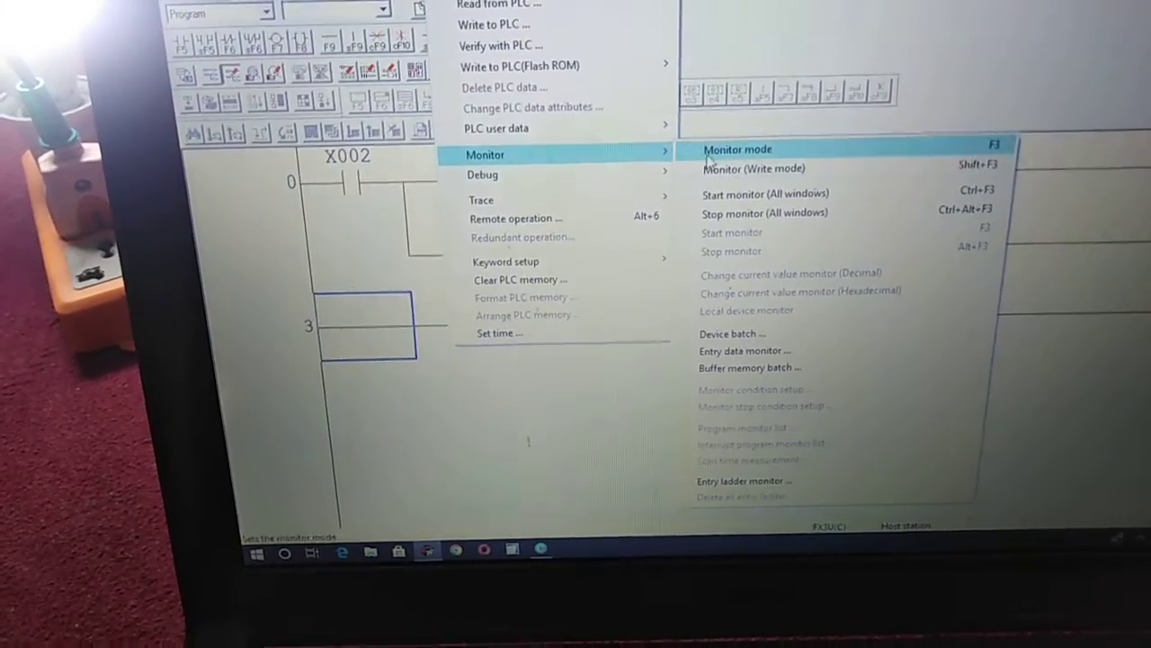
# Put the ladder editor into Monitor mode to watch the X002 program running.
pyautogui.click(738, 149)
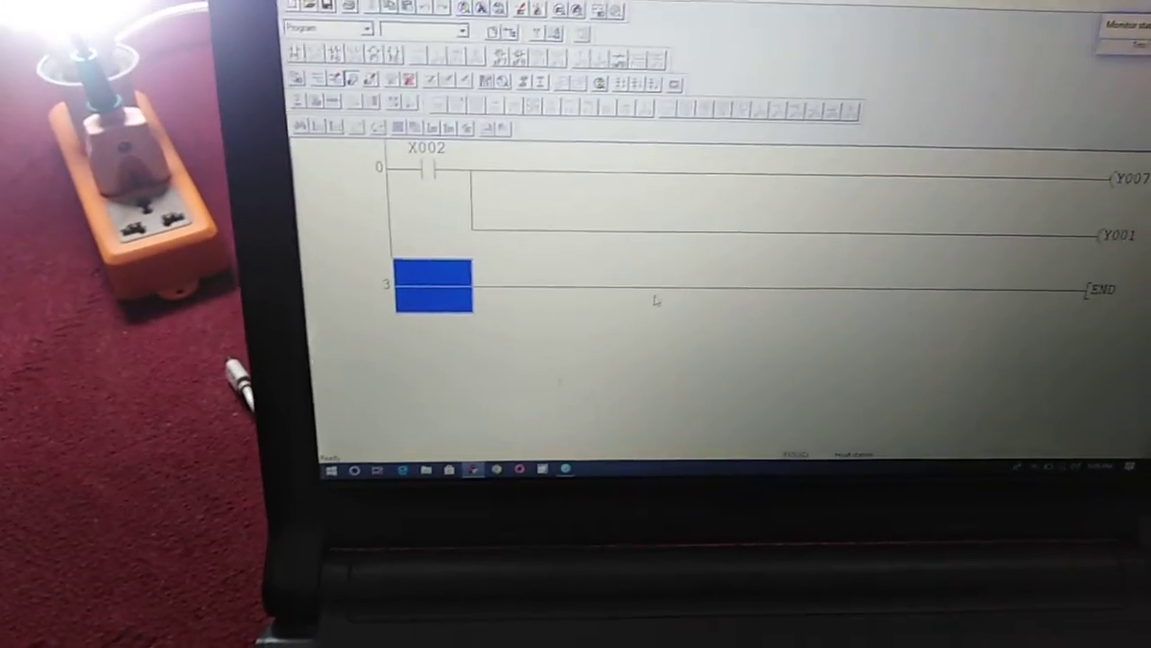